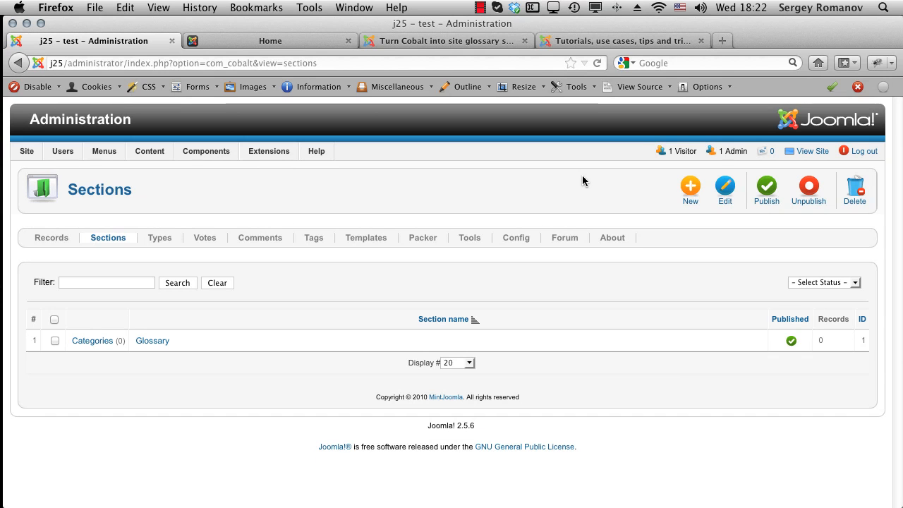
{"action": "mouse_move", "coordinate": [261, 228]}
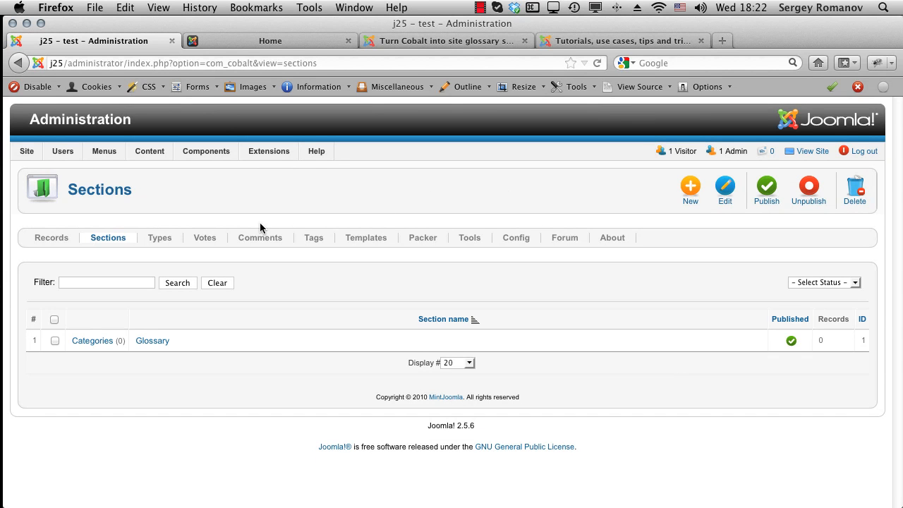
{"action": "mouse_move", "coordinate": [151, 341]}
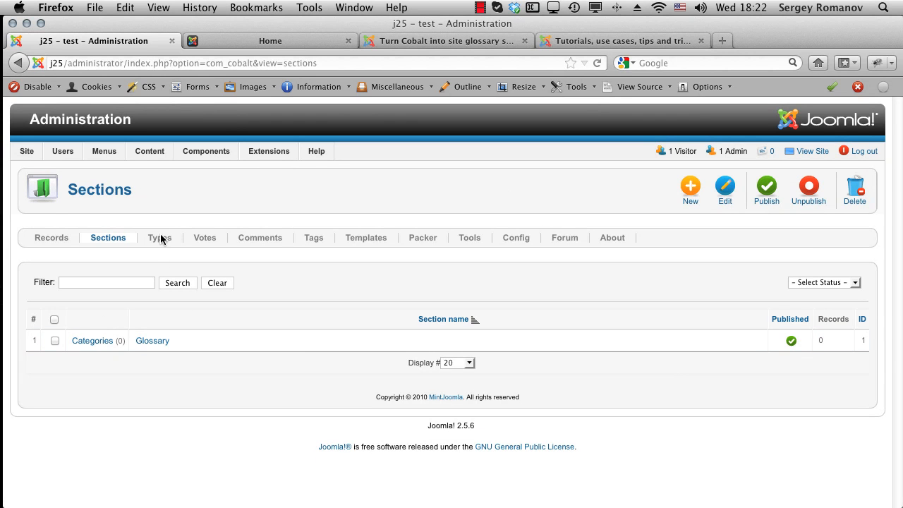
- Show the field list of the Glossary Definition content type with its Post textarea field
{"action": "left_click", "coordinate": [160, 238]}
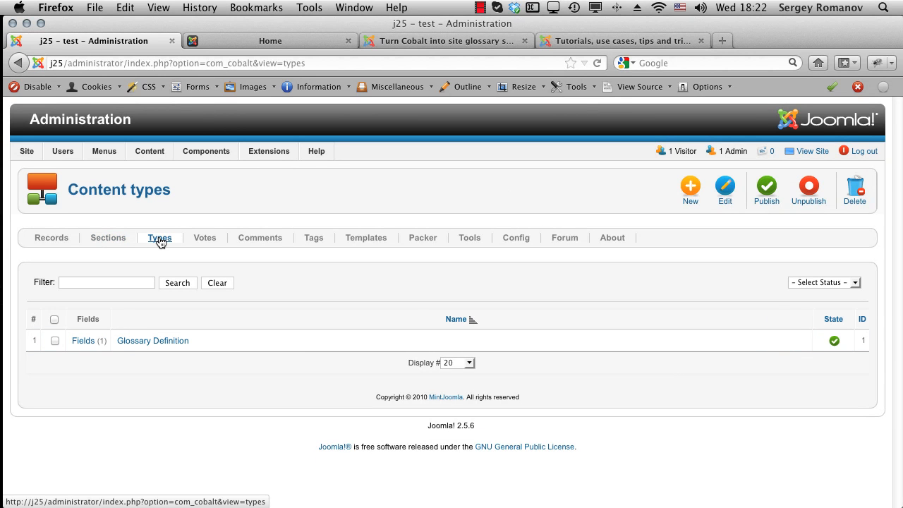
{"action": "mouse_move", "coordinate": [194, 358]}
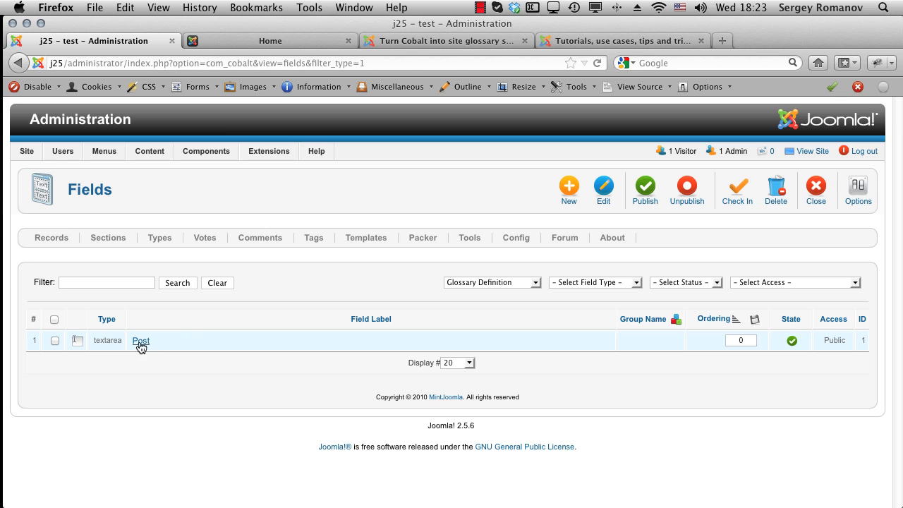
{"action": "mouse_move", "coordinate": [177, 353]}
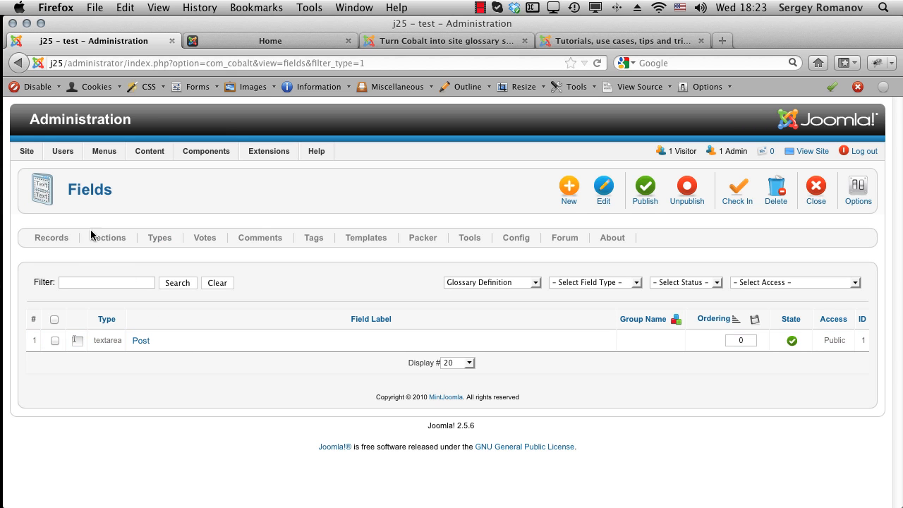
{"action": "mouse_move", "coordinate": [115, 213]}
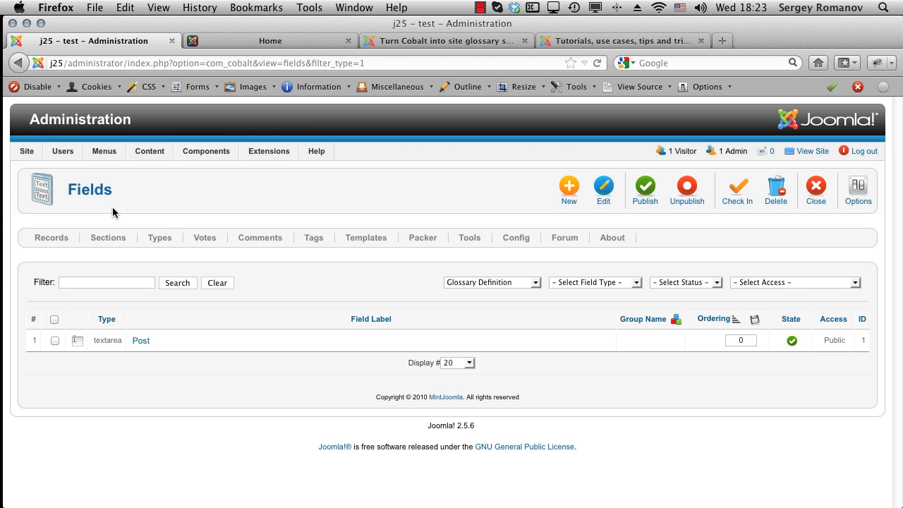
{"action": "left_click", "coordinate": [104, 151]}
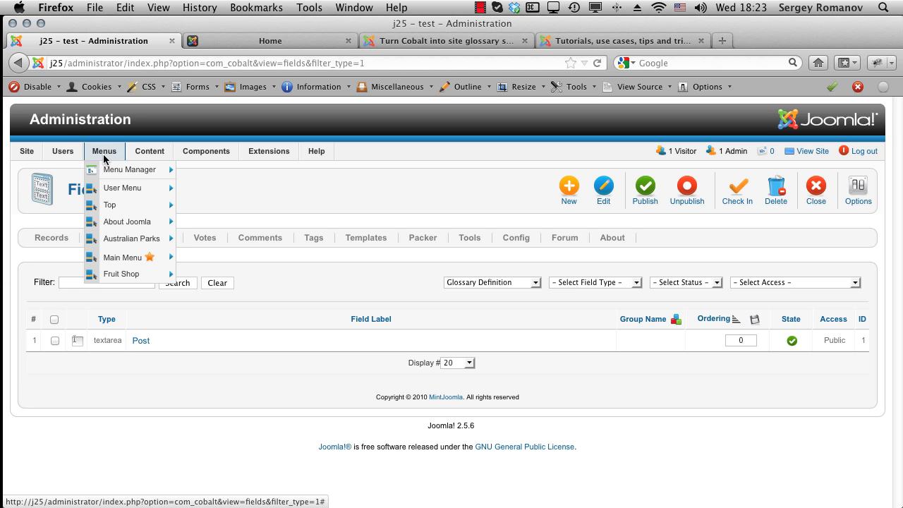
- View the empty public Glossary page and return to the Cobalt field list in administration
{"action": "left_click", "coordinate": [270, 40]}
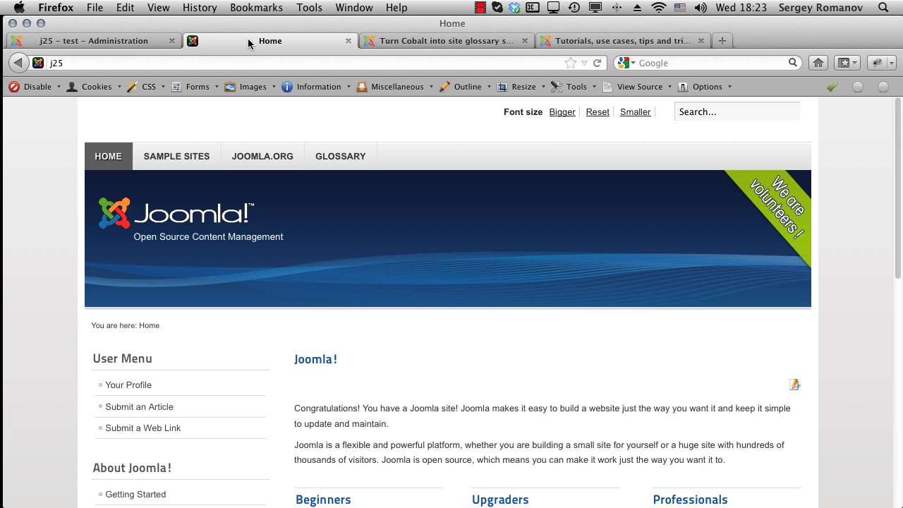
{"action": "scroll", "scroll_direction": "down", "scroll_amount": 3}
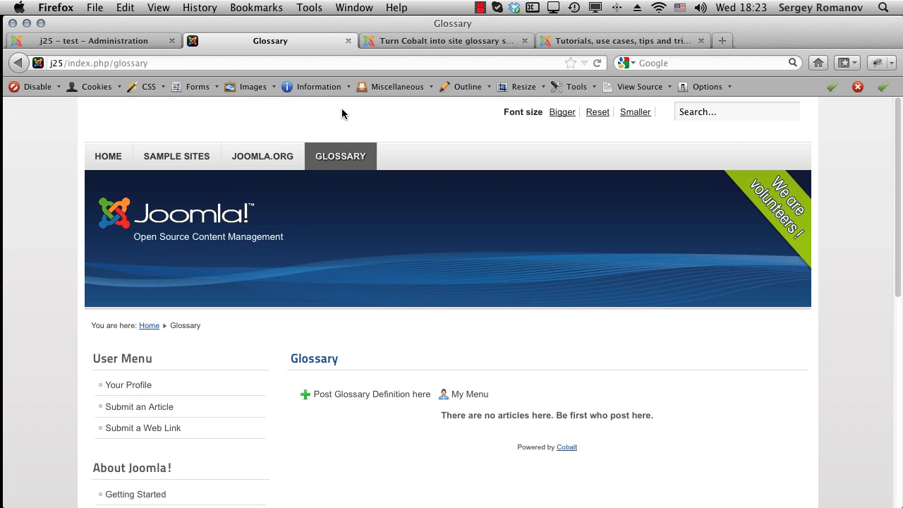
{"action": "scroll", "scroll_direction": "down", "scroll_amount": 3}
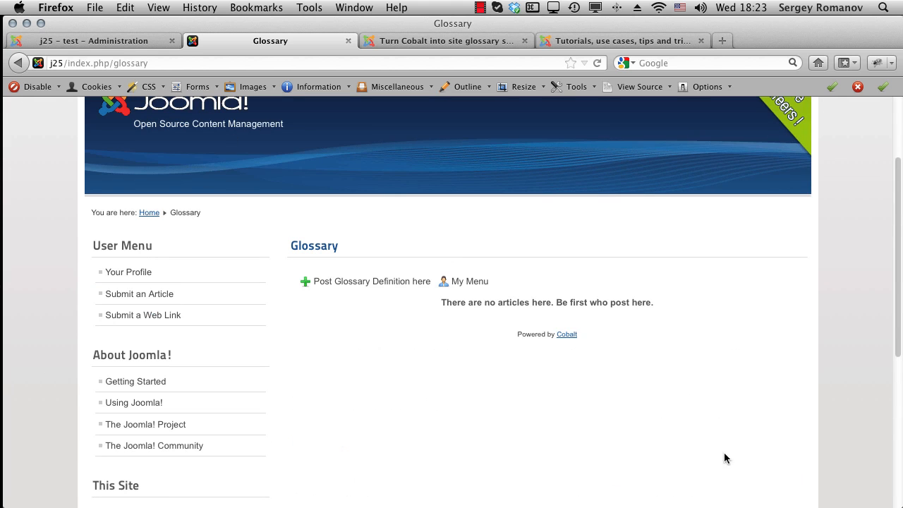
{"action": "left_click", "coordinate": [92, 40]}
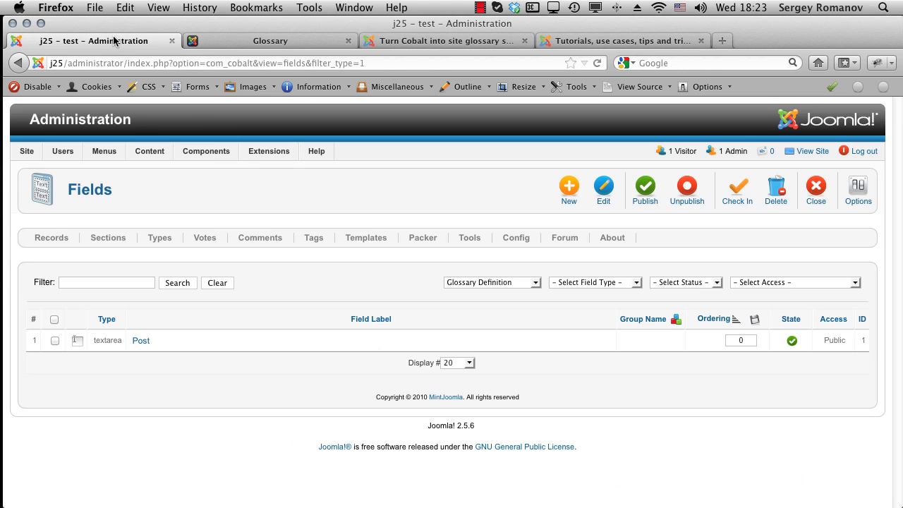
- Configure the Content - Glossary plugin with Glossary section, Glossary Definition type, Post field and yellow CSS
{"action": "left_click", "coordinate": [269, 151]}
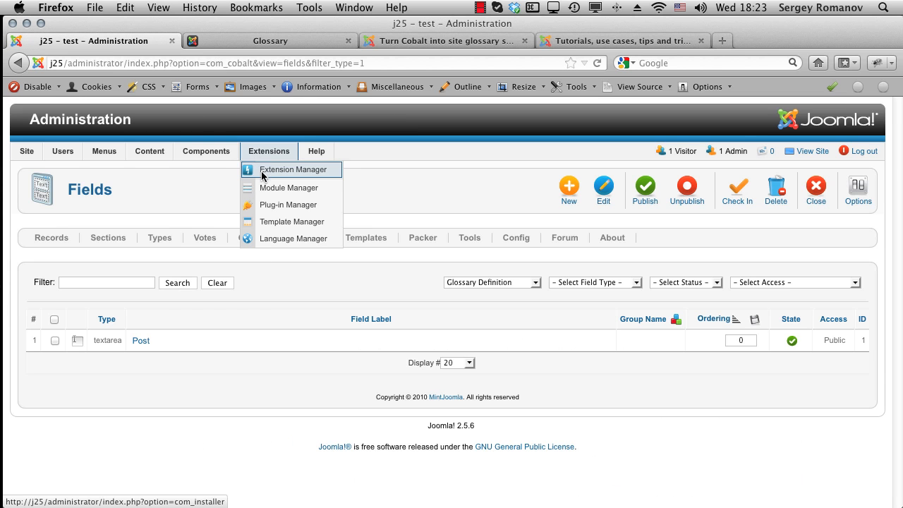
{"action": "left_click", "coordinate": [287, 204]}
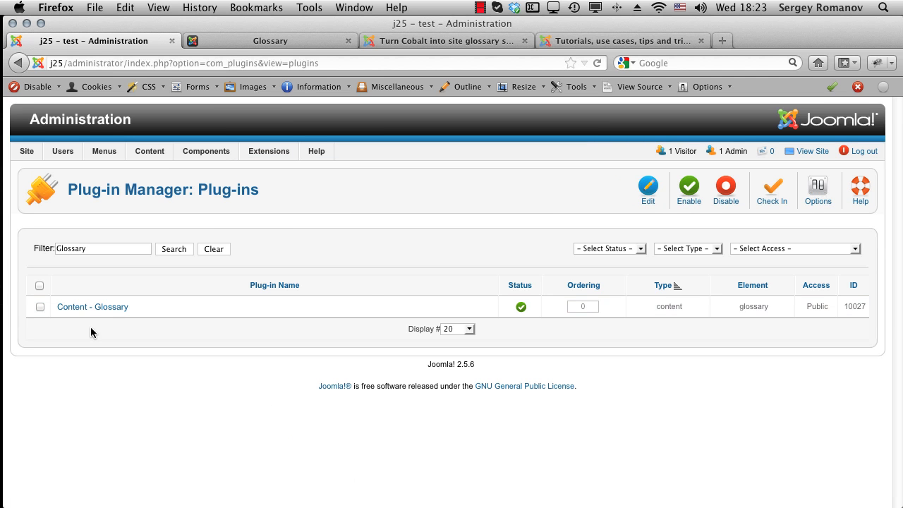
{"action": "left_click", "coordinate": [92, 306]}
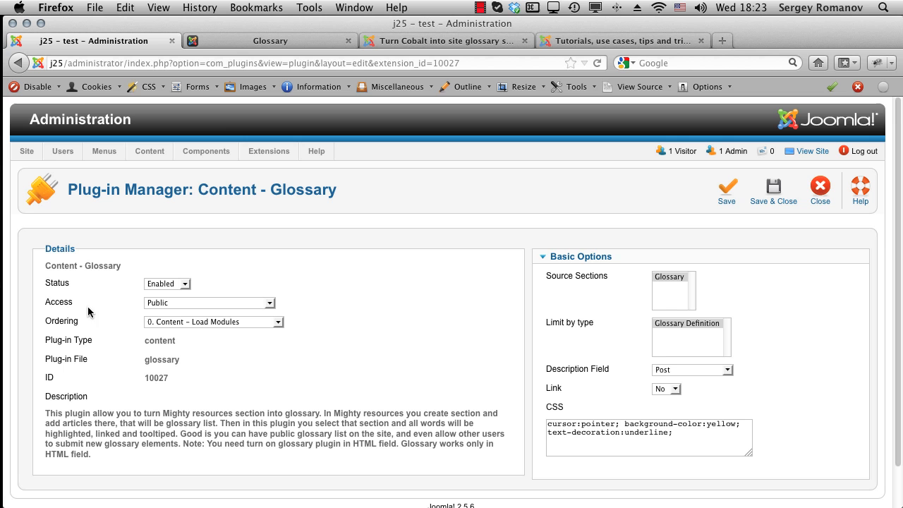
{"action": "scroll", "scroll_direction": "down", "scroll_amount": 3}
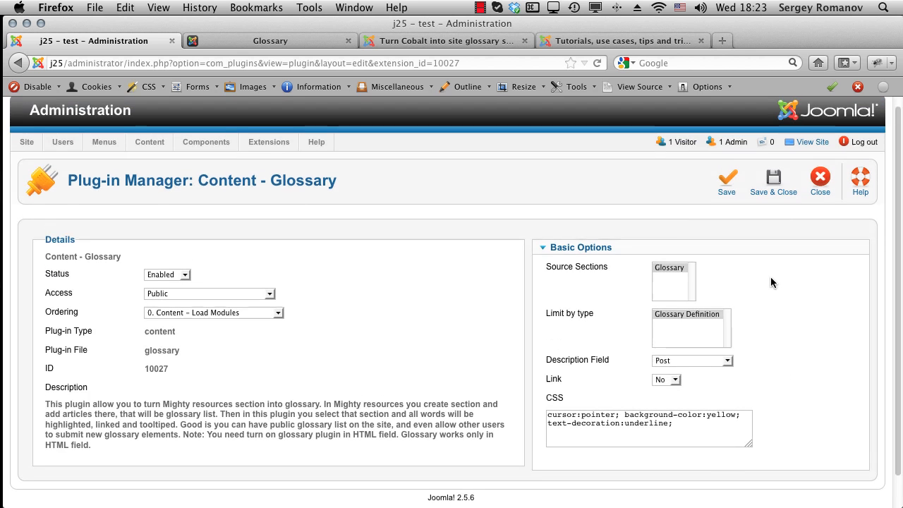
{"action": "mouse_move", "coordinate": [714, 273]}
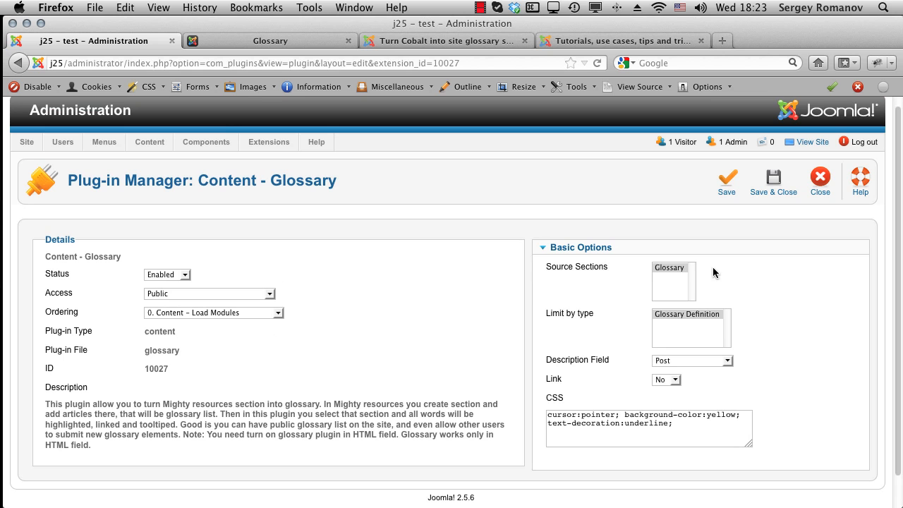
{"action": "mouse_move", "coordinate": [674, 271]}
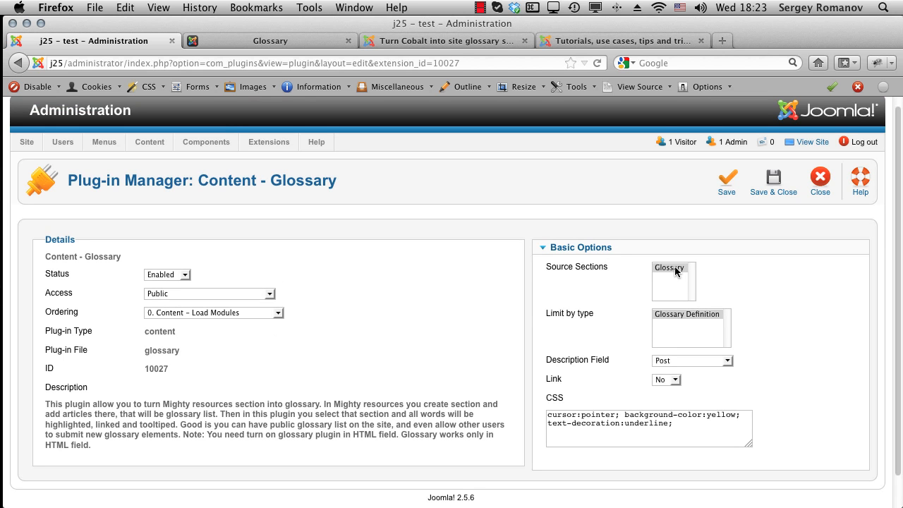
{"action": "left_click", "coordinate": [686, 314]}
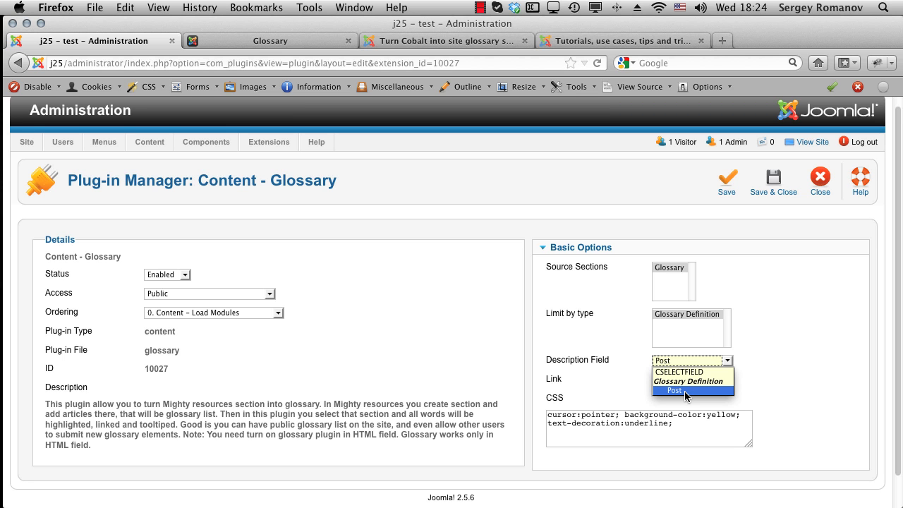
{"action": "left_click", "coordinate": [674, 391]}
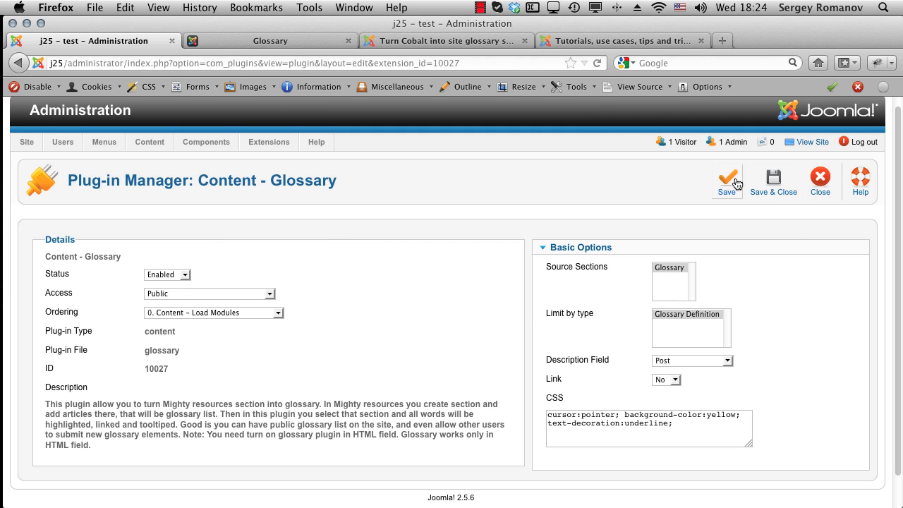
- Save the plugin settings and submit a glossary definition 'Joomla' described as 'Joomla is a great CMS'
{"action": "left_click", "coordinate": [728, 180]}
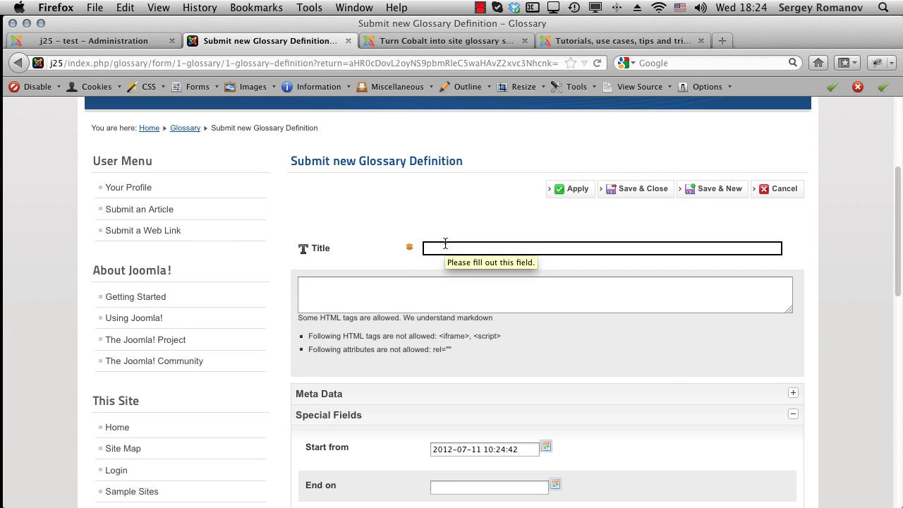
{"action": "type", "text": "Joomla is a great CMS"}
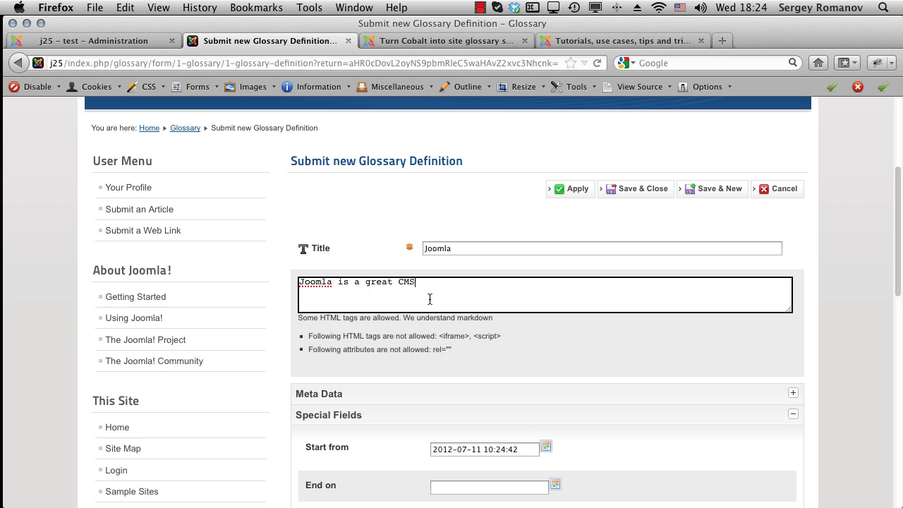
{"action": "scroll", "scroll_direction": "down", "scroll_amount": 3}
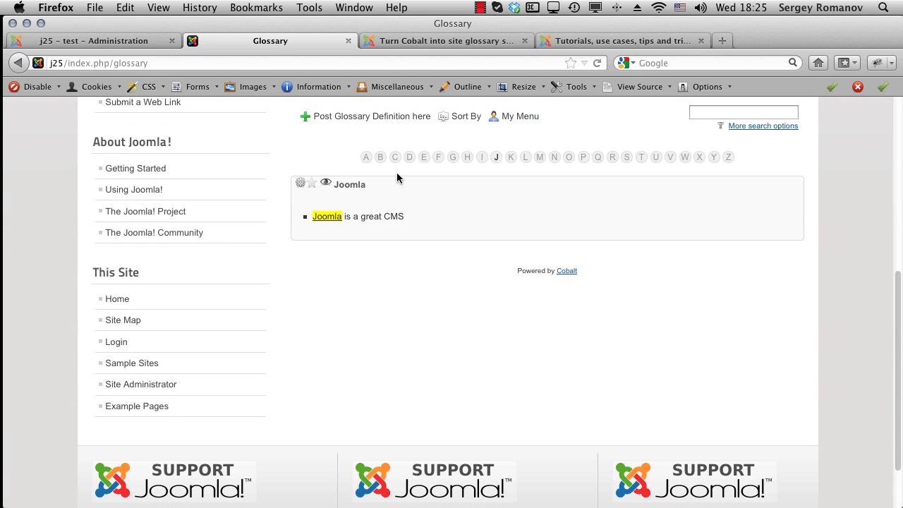
{"action": "mouse_move", "coordinate": [407, 247]}
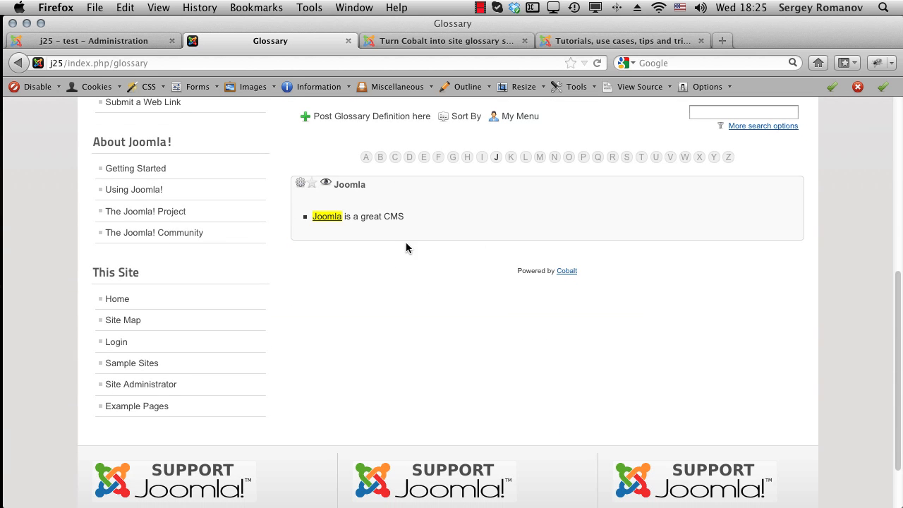
{"action": "mouse_move", "coordinate": [421, 224]}
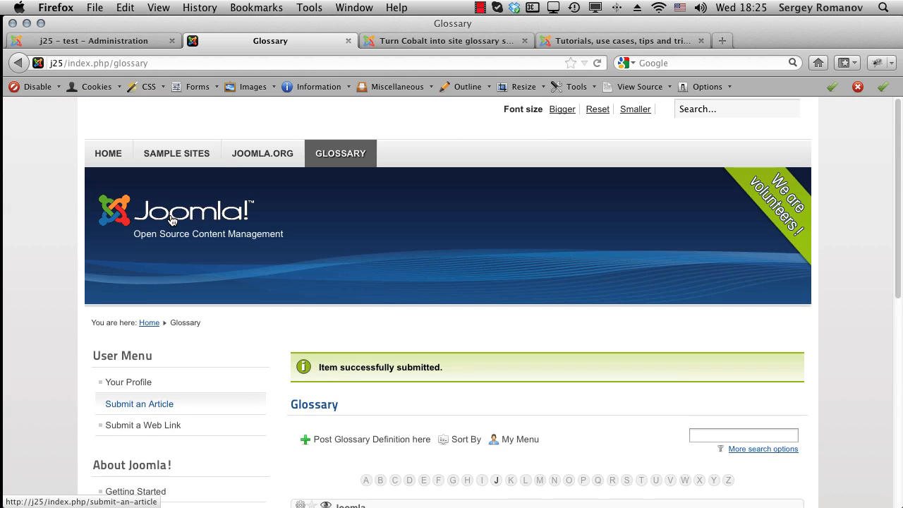
- View the homepage where each 'Joomla' mention is highlighted yellow with its definition tooltip
{"action": "left_click", "coordinate": [108, 153]}
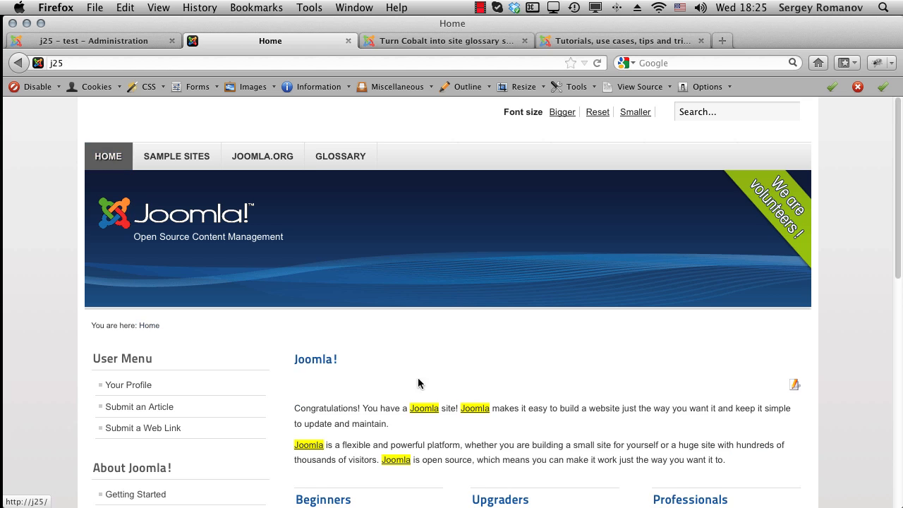
{"action": "scroll", "scroll_direction": "down", "scroll_amount": 3}
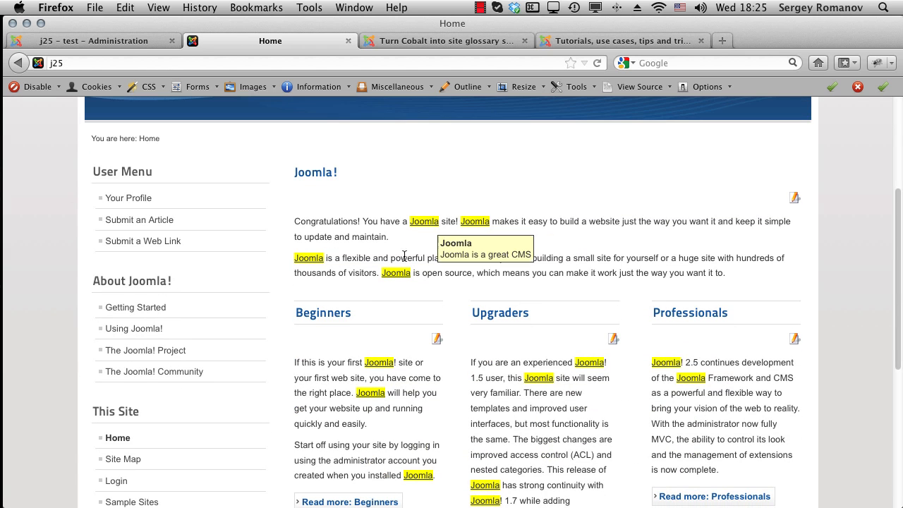
{"action": "mouse_move", "coordinate": [454, 276]}
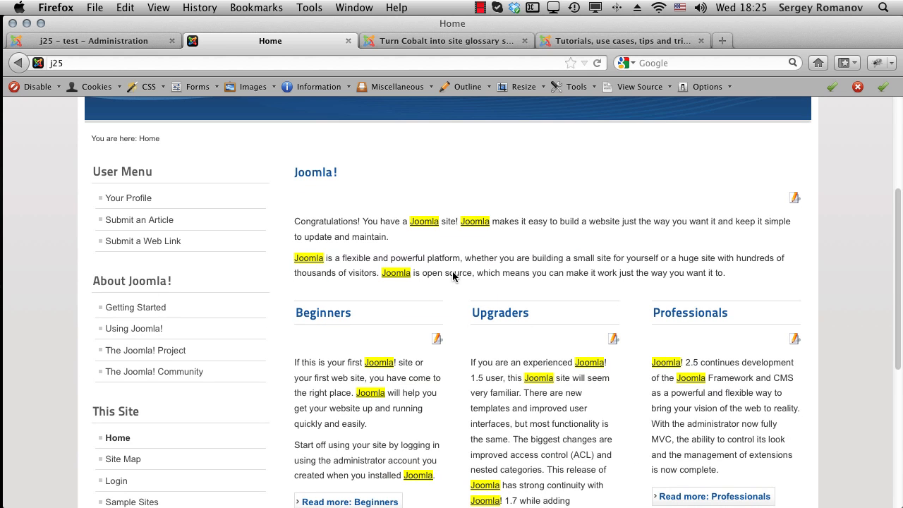
{"action": "scroll", "scroll_direction": "down", "scroll_amount": 3}
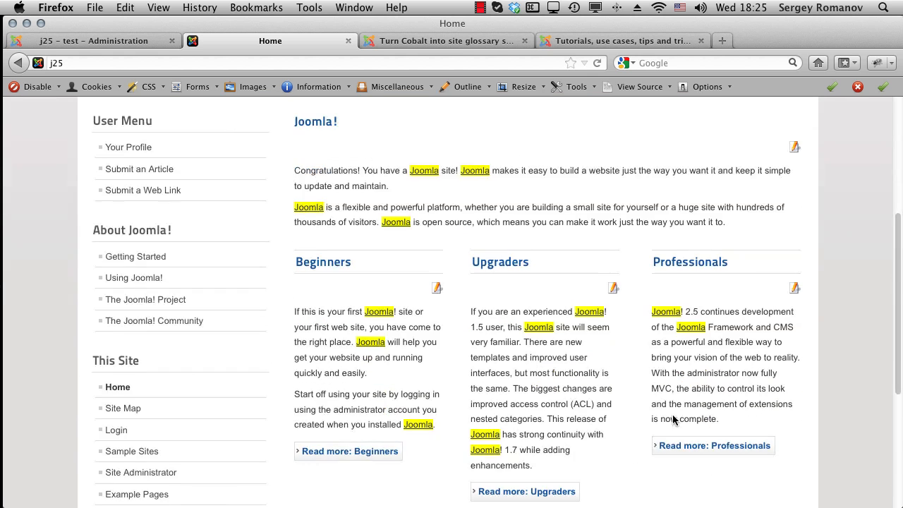
{"action": "scroll", "scroll_direction": "down", "scroll_amount": 3}
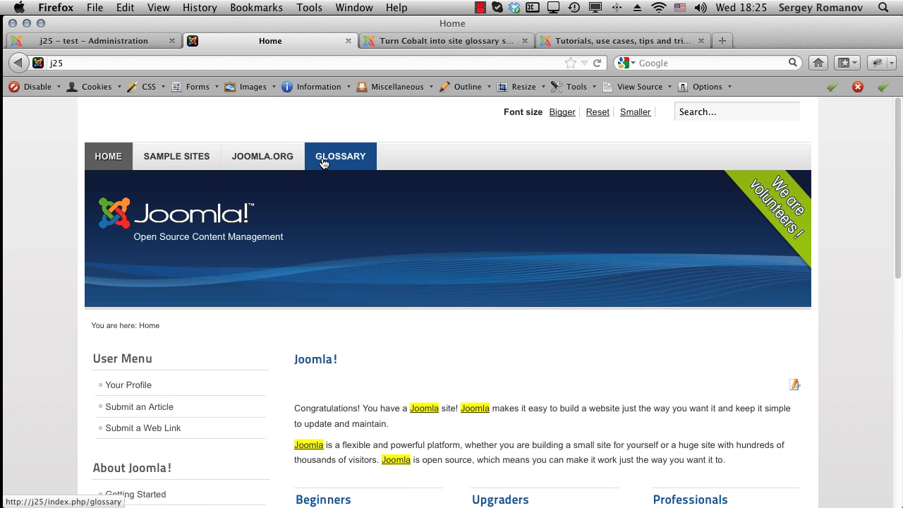
- Submit a second glossary definition 'ACL' described as 'Access Control'
{"action": "left_click", "coordinate": [341, 156]}
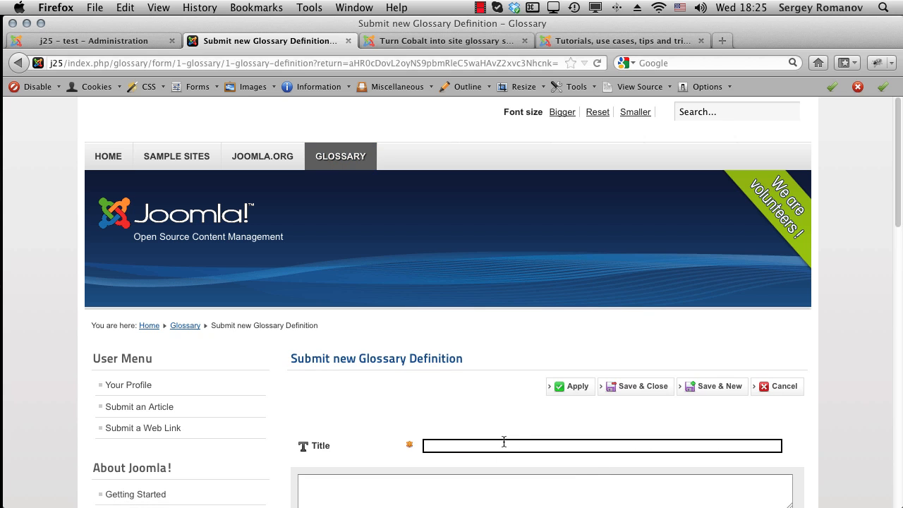
{"action": "type", "text": "ACL"}
{"action": "left_click", "coordinate": [546, 491]}
{"action": "type", "text": "Access Control"}
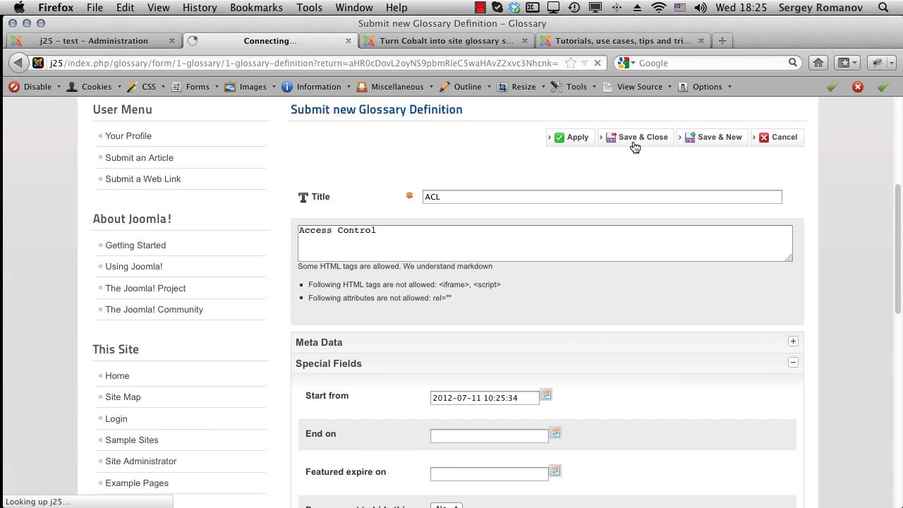
{"action": "left_click", "coordinate": [634, 137]}
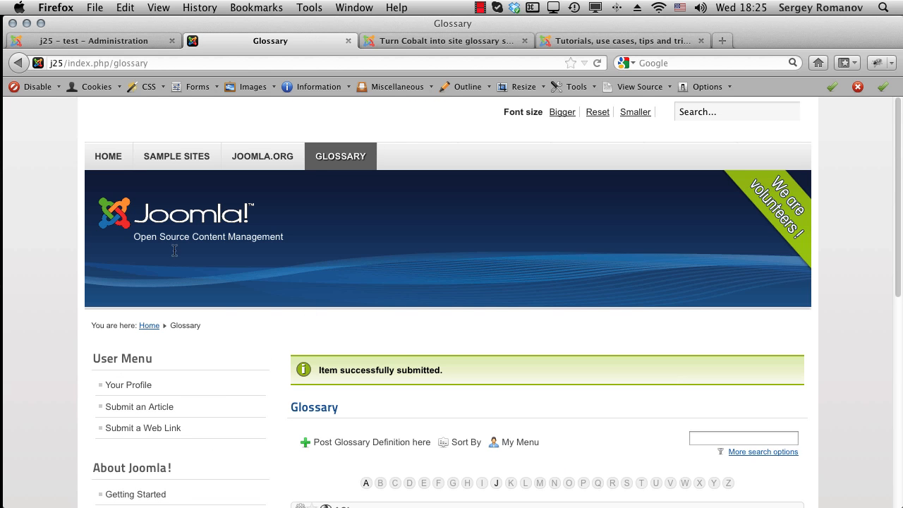
- View the homepage where 'ACL' is highlighted and shows 'Access Control' on hover
{"action": "left_click", "coordinate": [108, 156]}
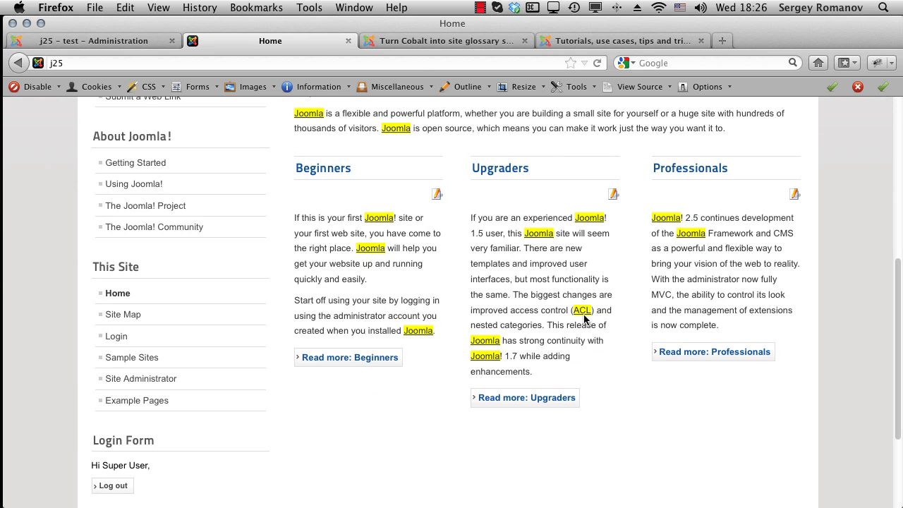
{"action": "mouse_move", "coordinate": [582, 310]}
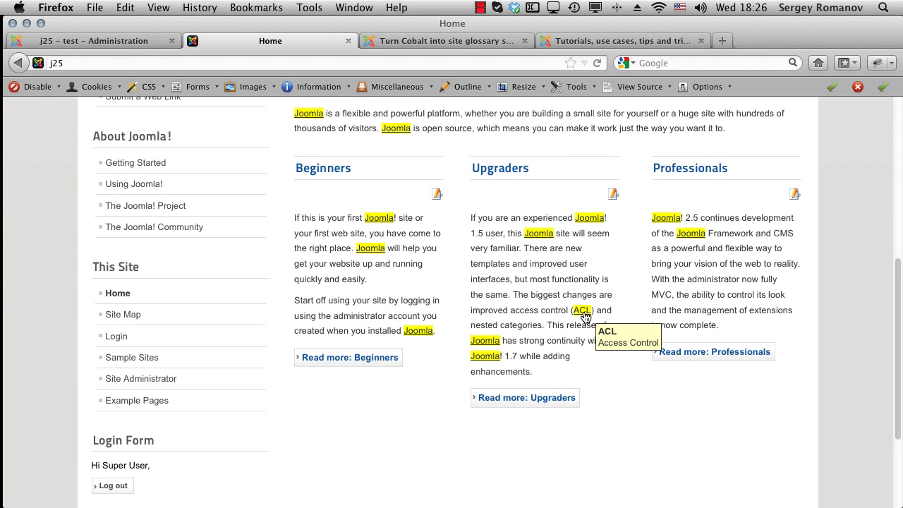
{"action": "mouse_move", "coordinate": [540, 233]}
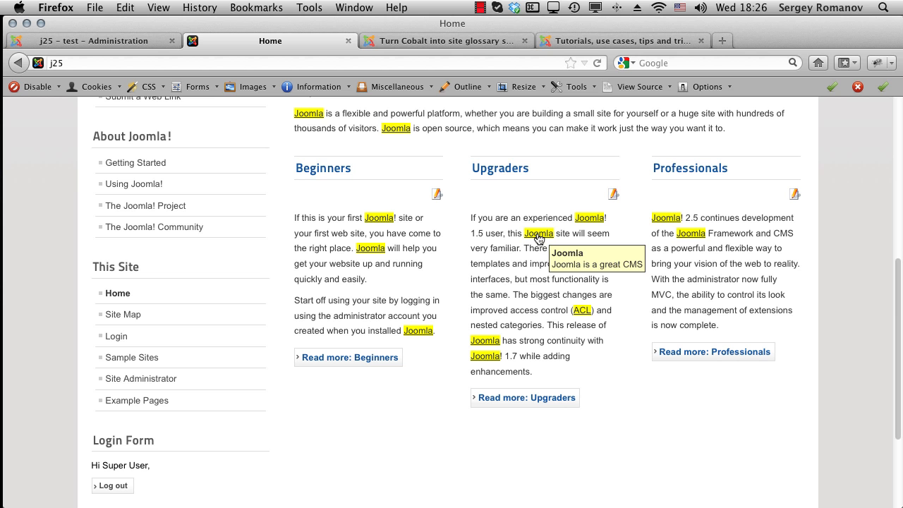
{"action": "scroll", "scroll_direction": "up", "scroll_amount": 3}
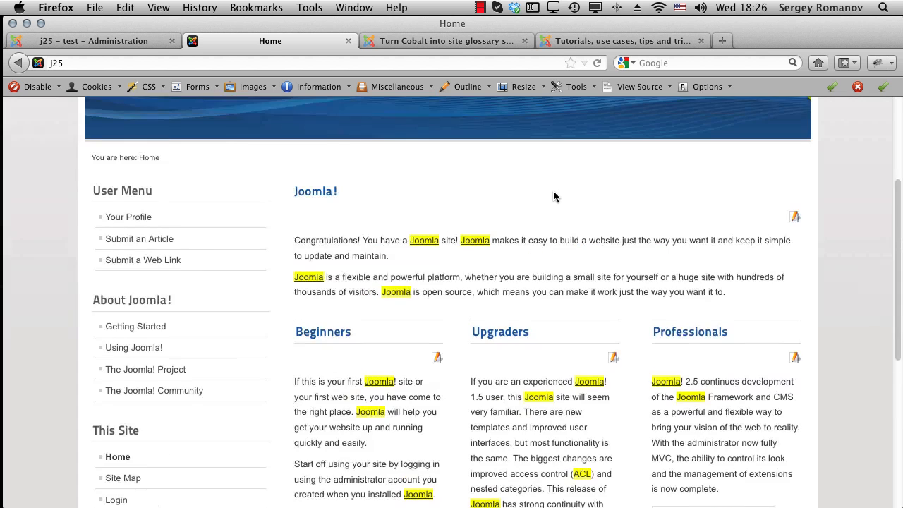